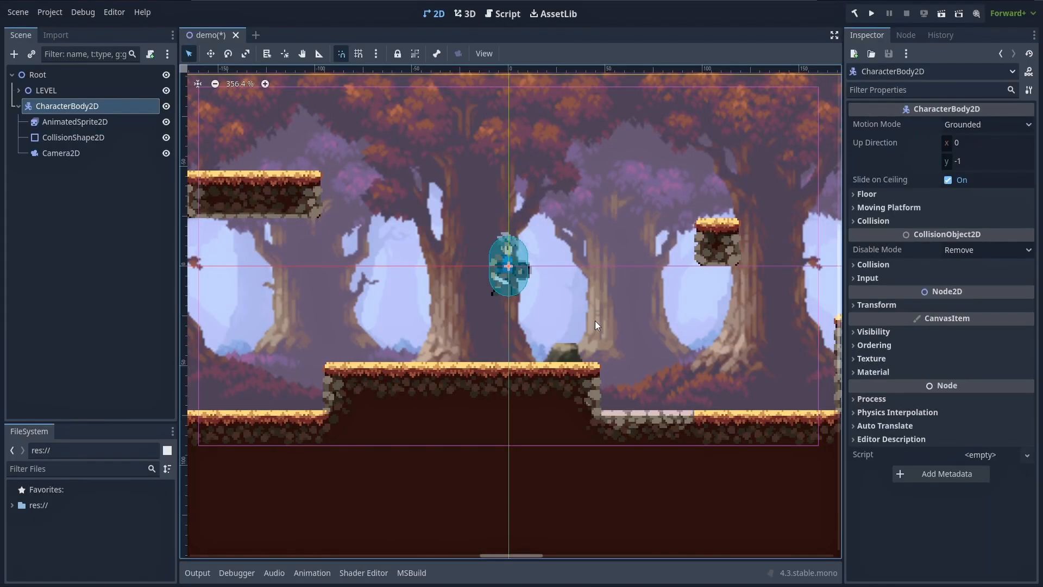
mouse_move(311, 231)
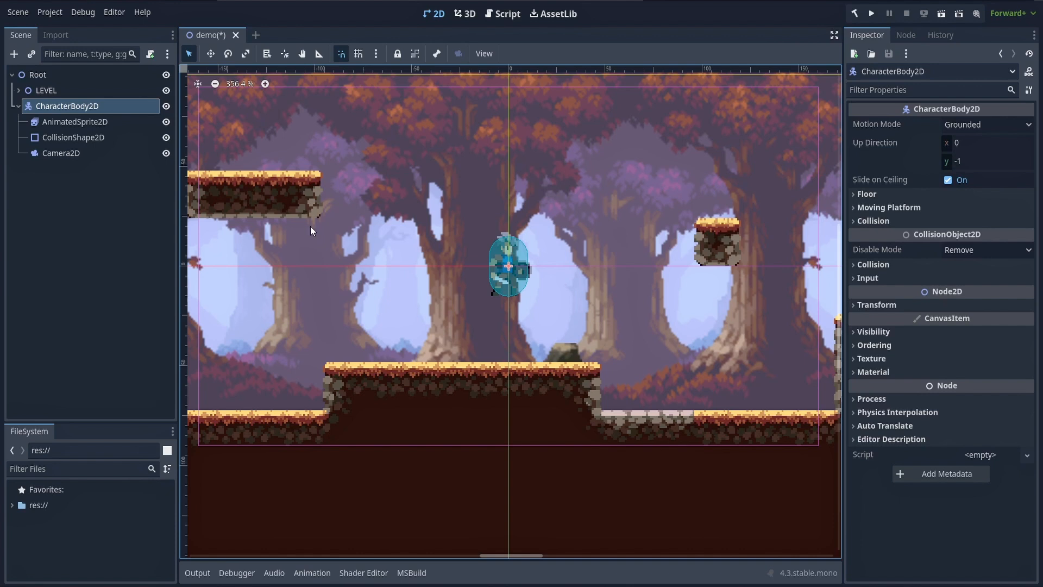
- Inspect CollisionShape2D, AnimatedSprite2D, then Camera2D limits (-384, -96, 1080, 264)
left_click(72, 137)
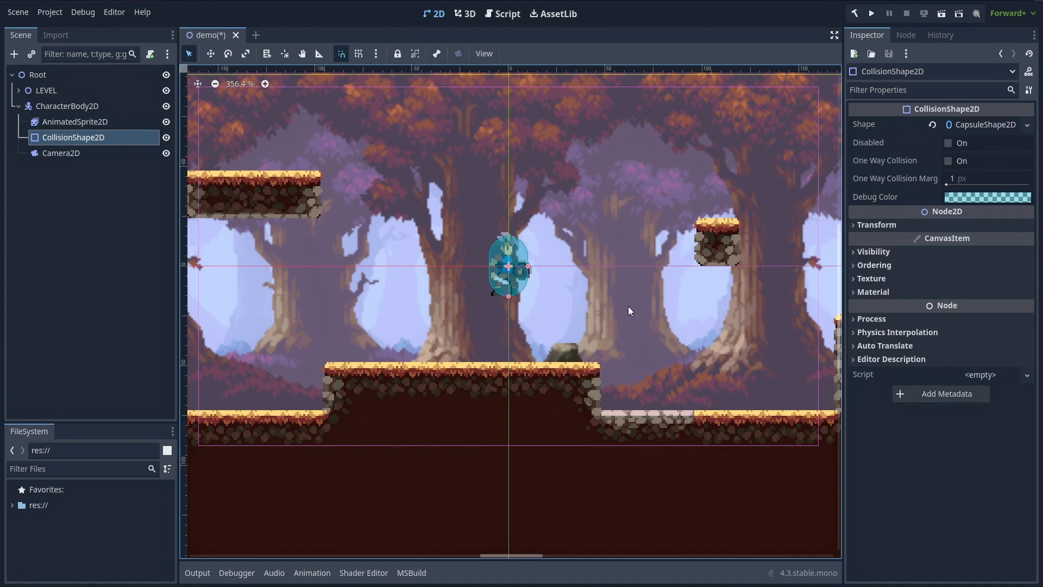
left_click(75, 122)
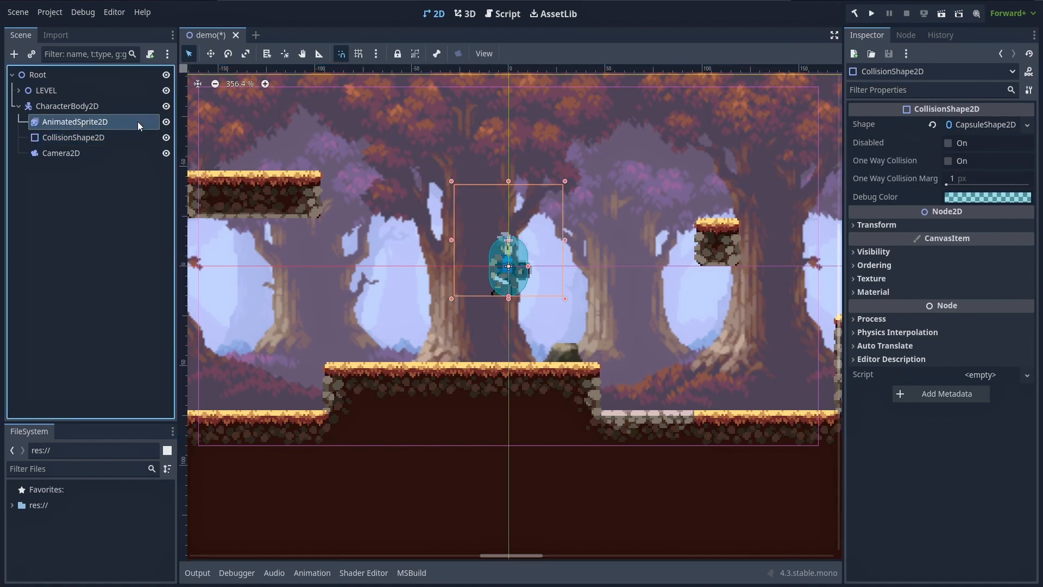
left_click(74, 122)
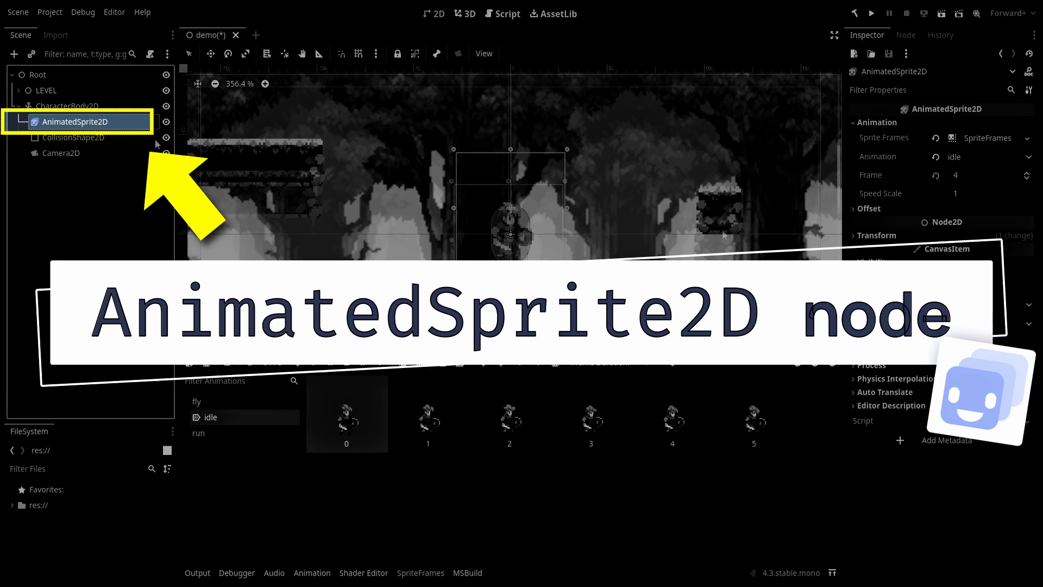
left_click(60, 153)
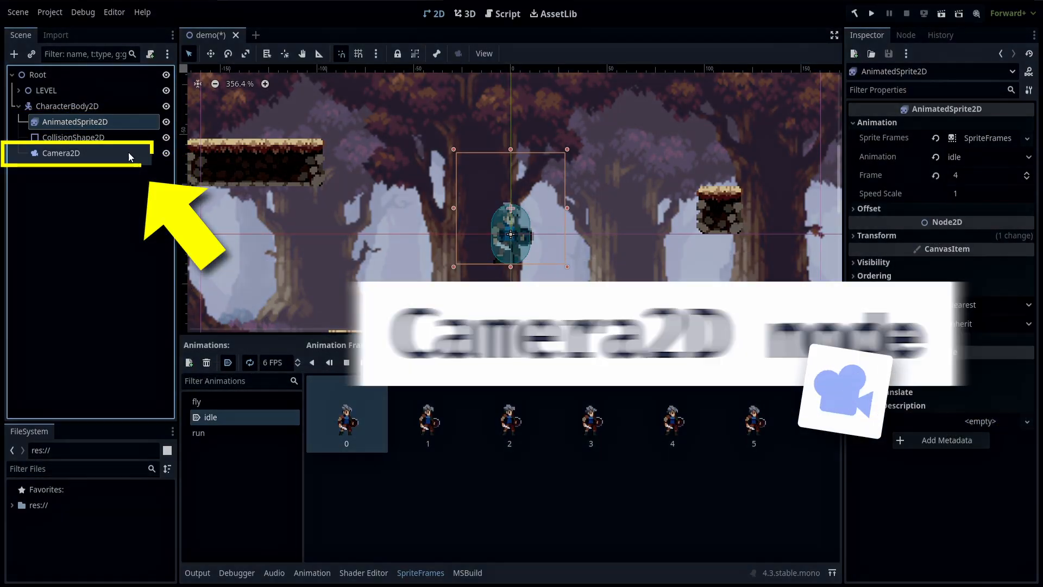
left_click(61, 153)
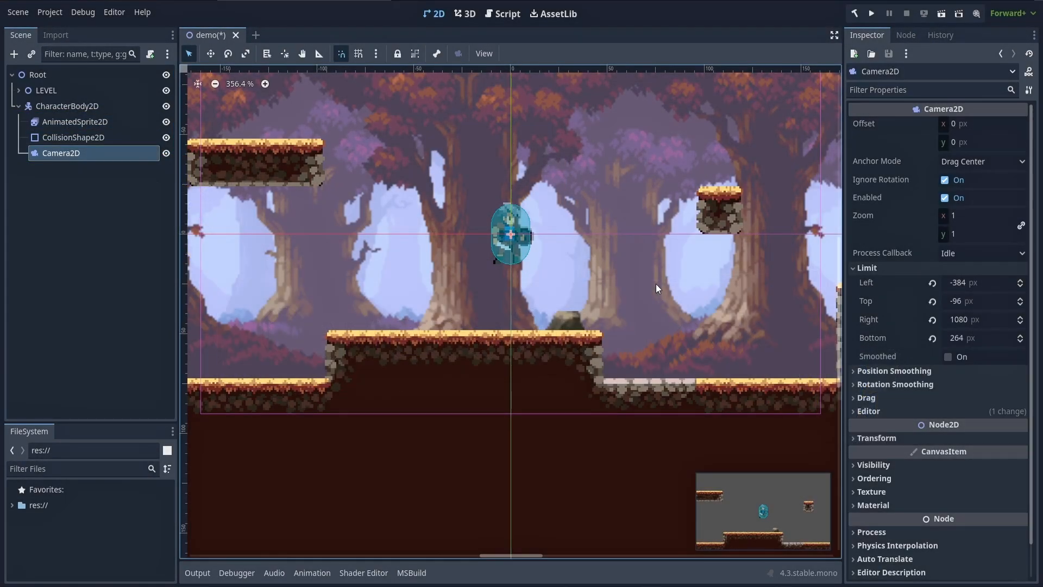
scroll("down", 3)
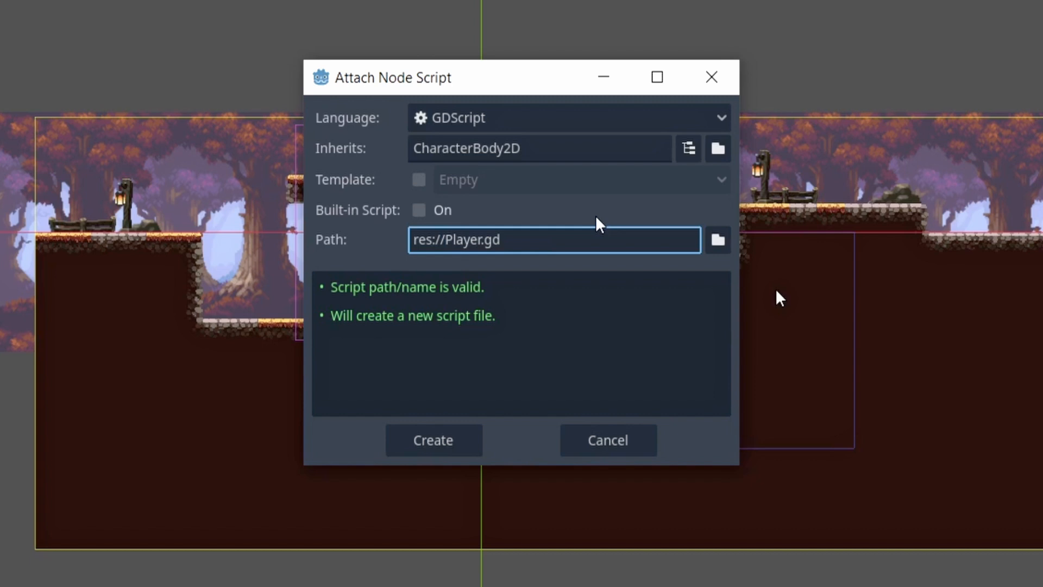
- Create res://Player.gd from the CharacterBody2D Basic Movement template
left_click(419, 179)
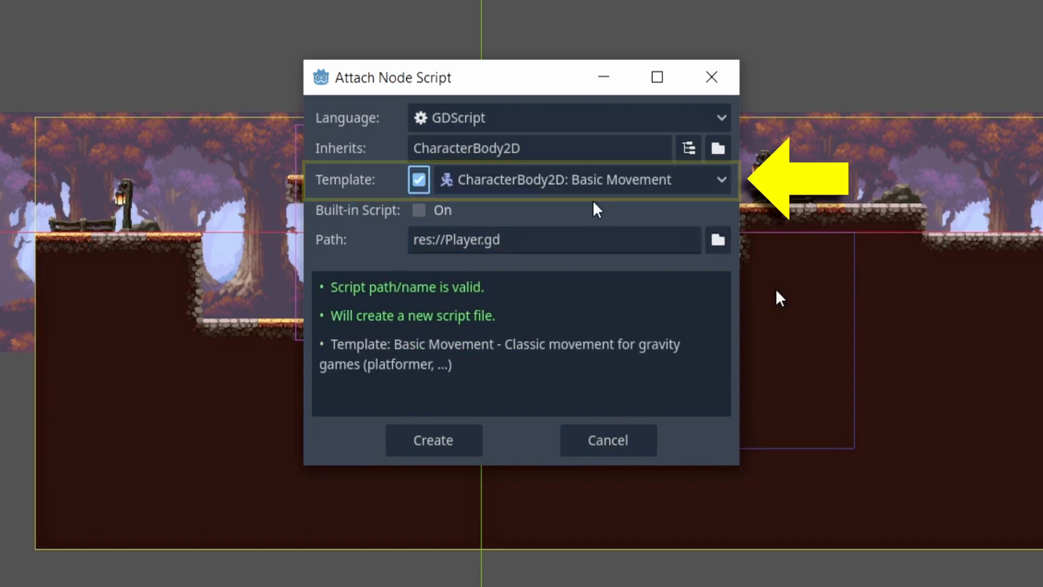
left_click(433, 440)
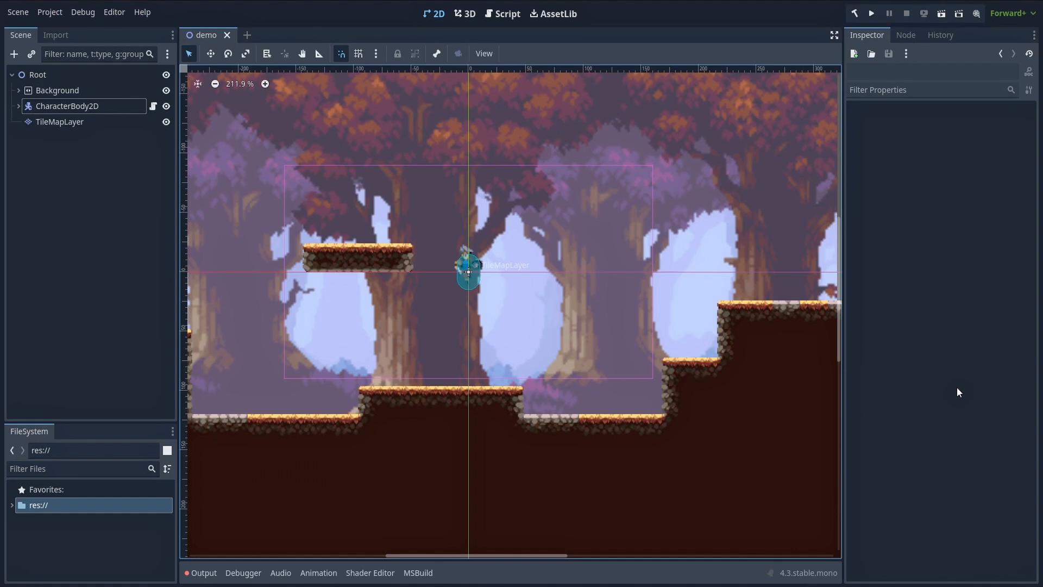
- Add left, right and jump actions with key and joypad events in the Input Map
left_click(49, 12)
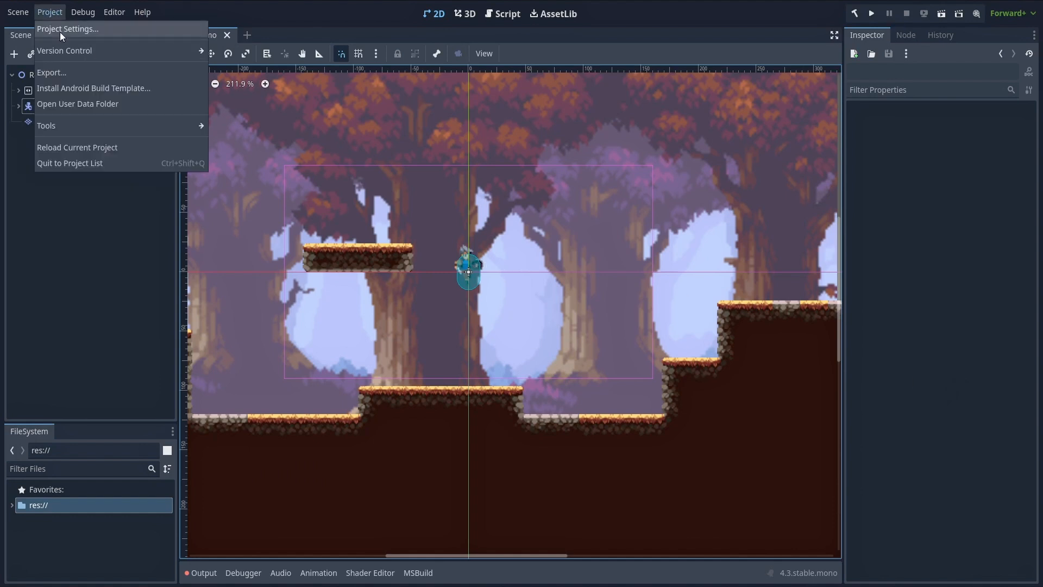
left_click(66, 29)
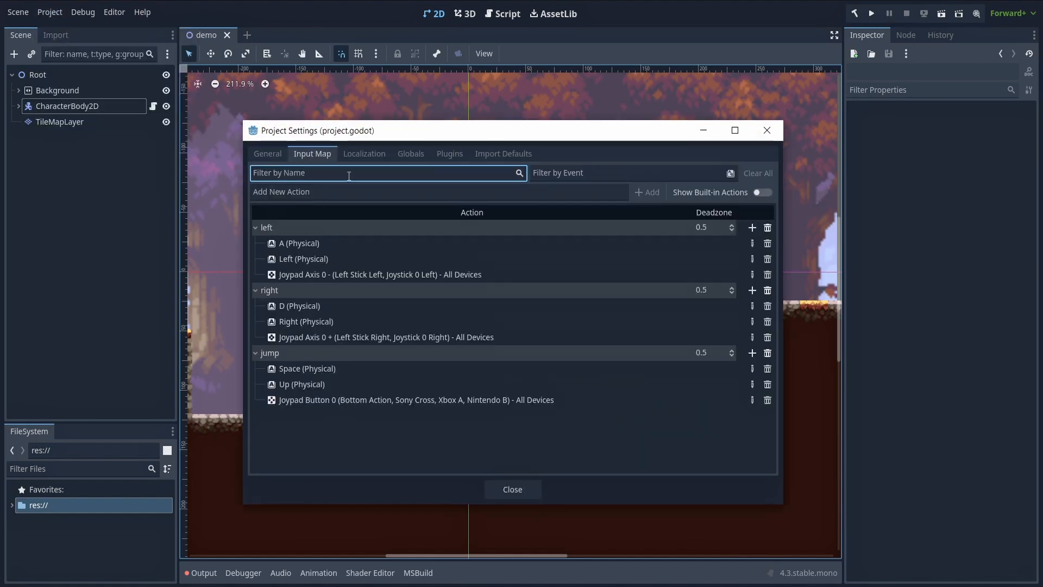
mouse_move(782, 449)
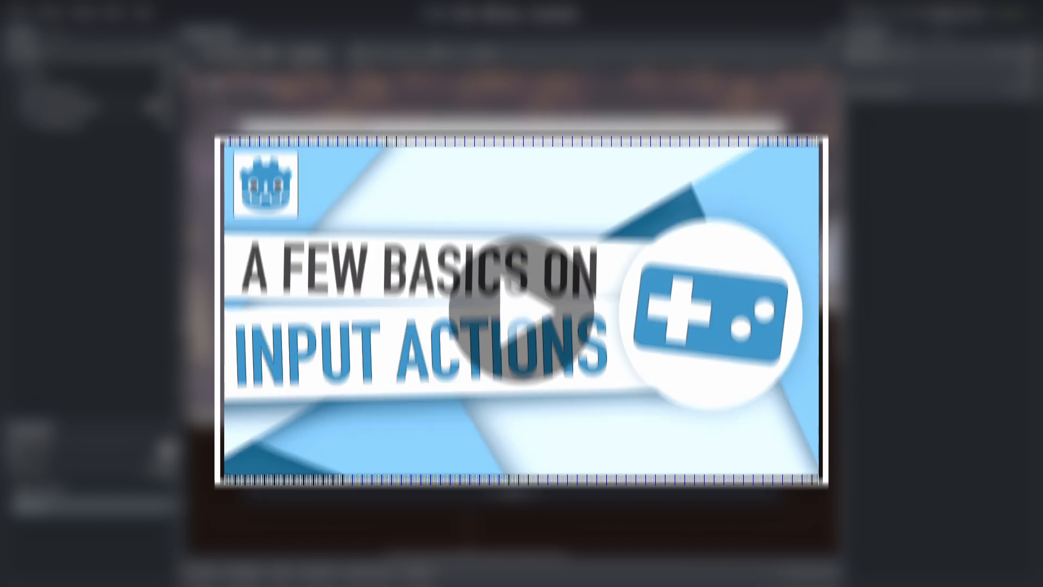
left_click(521, 310)
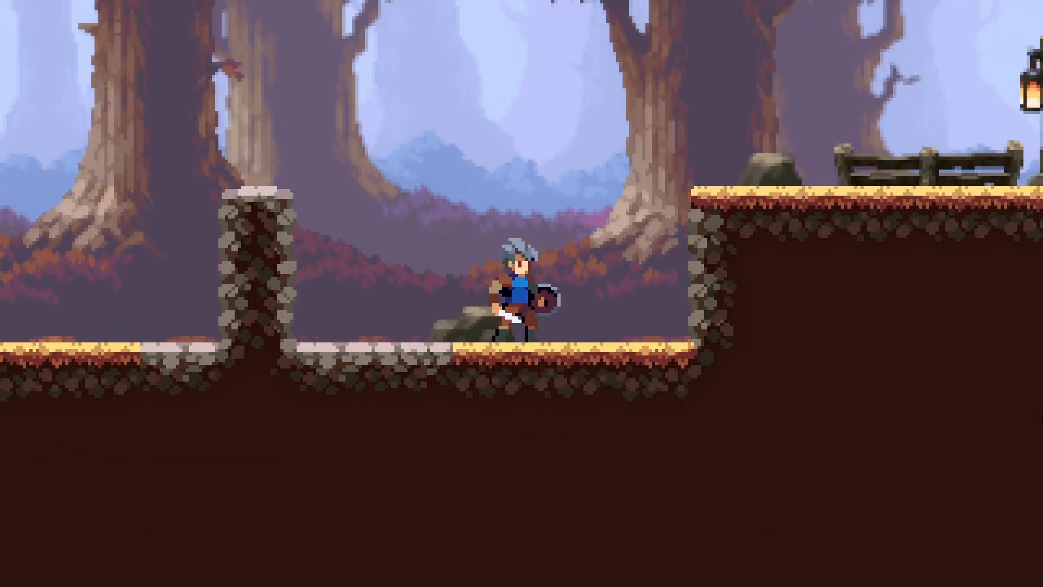
- Move the player right in the running test game
key("Right")
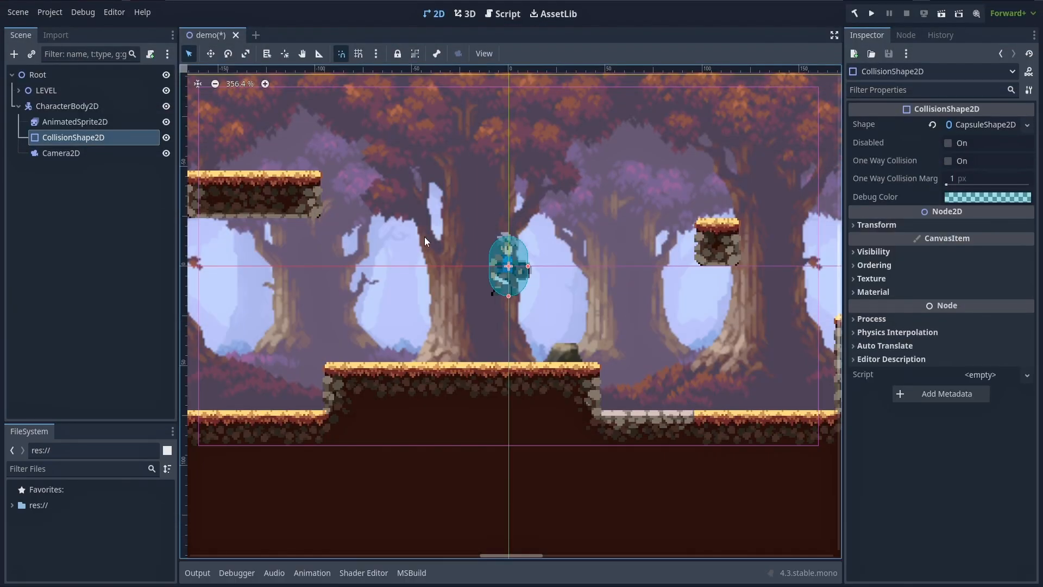
- Open the AnimatedSprite2D SpriteFrames and preview the six-frame idle animation
left_click(75, 121)
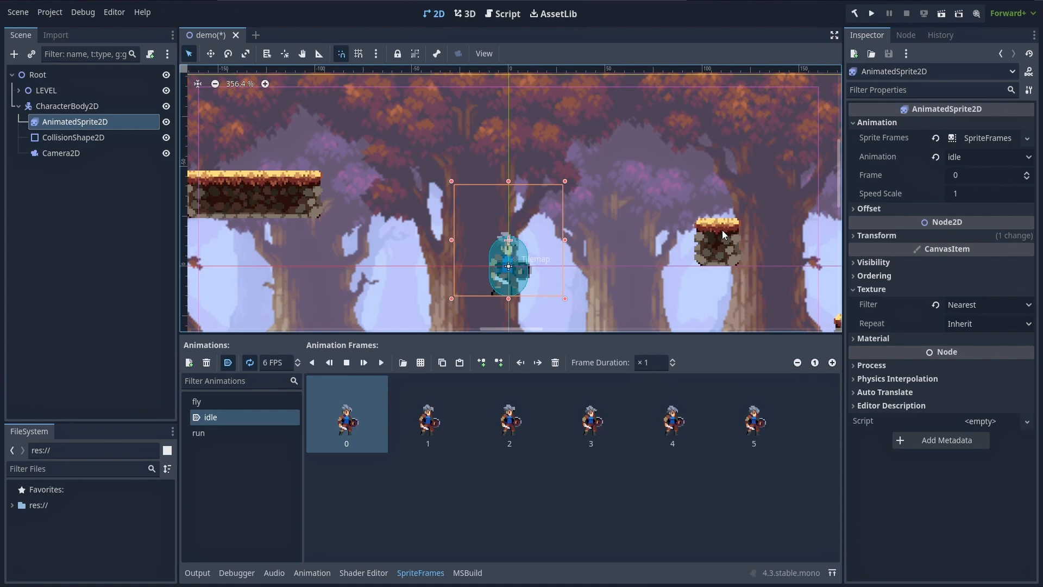
left_click(74, 121)
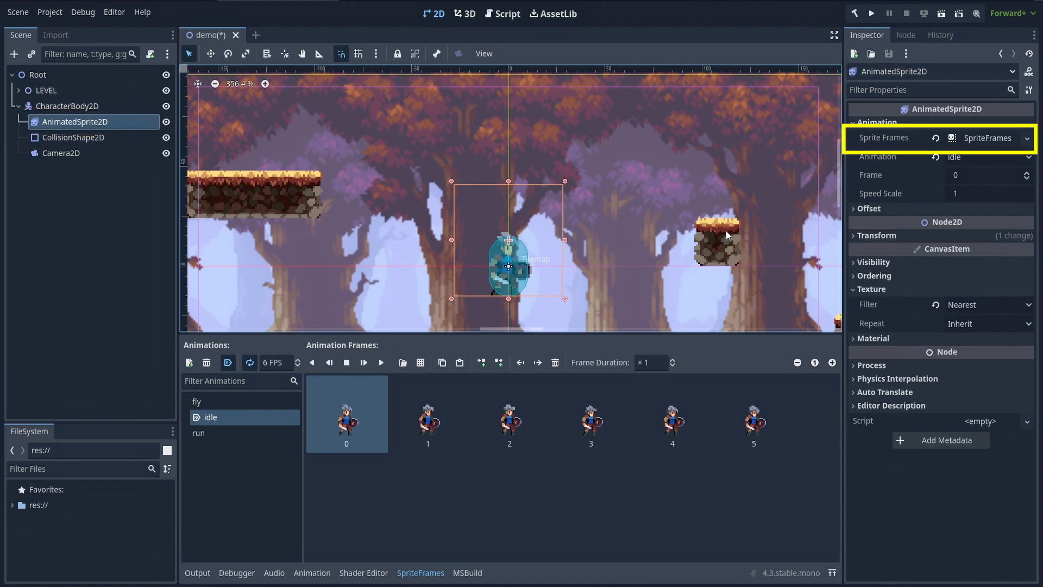
left_click(381, 362)
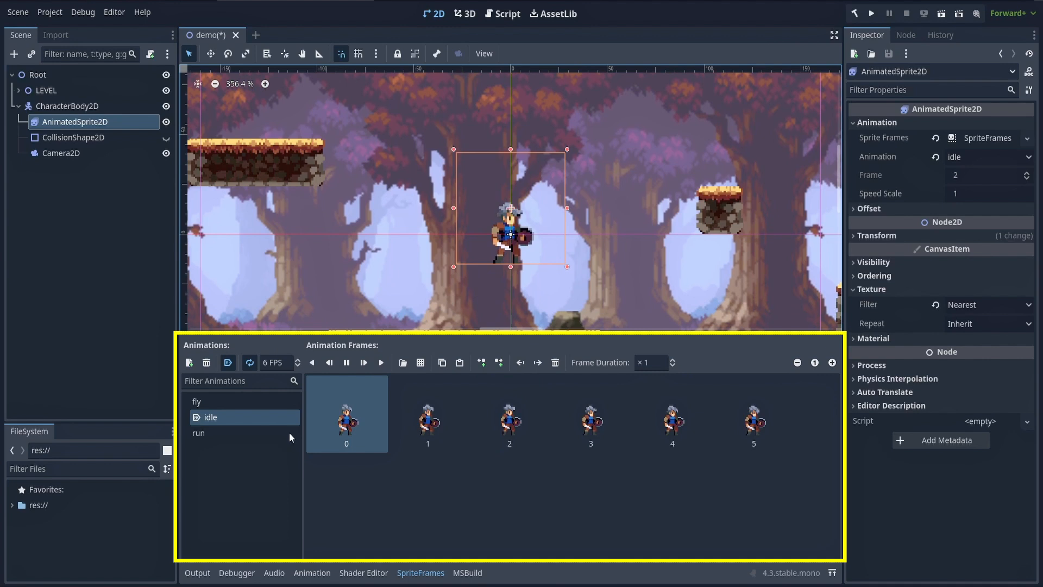
left_click(199, 432)
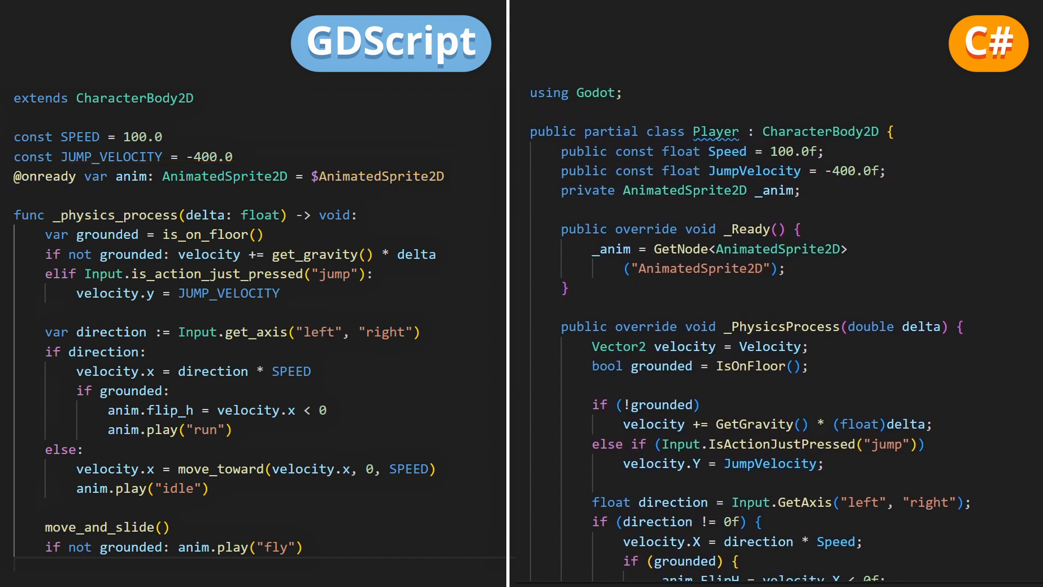
- Scroll through Player.gd's movement code using left/right/jump and run/idle/fly animations
scroll("down", 3)
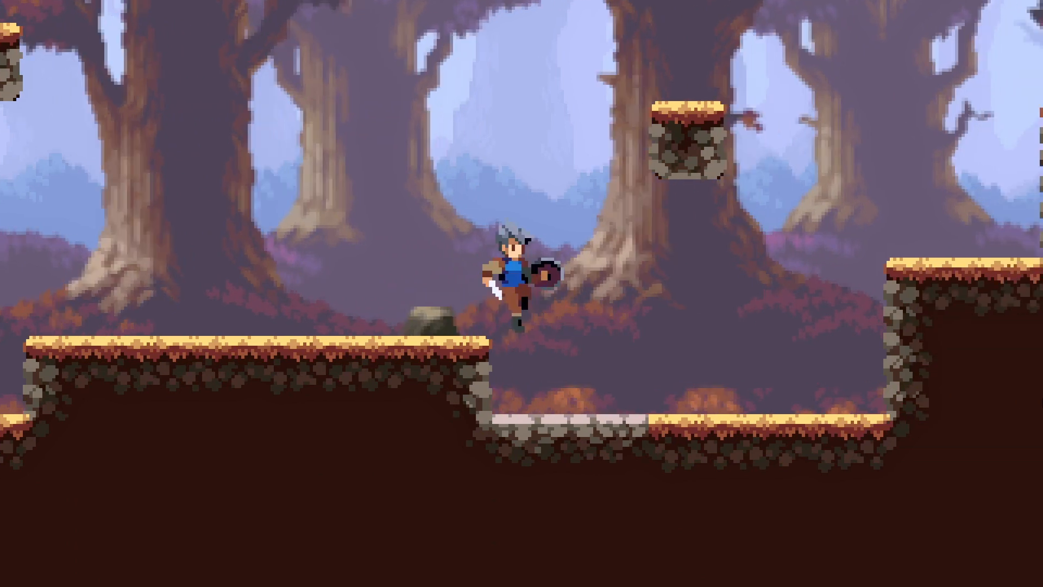
- Run the player right across the forest level in the running game
key("Right")
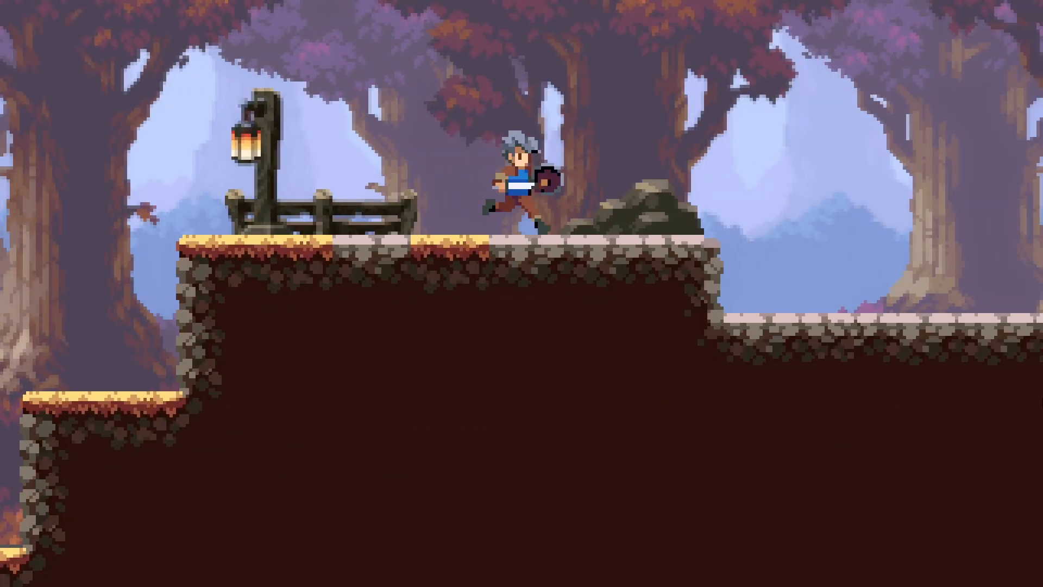